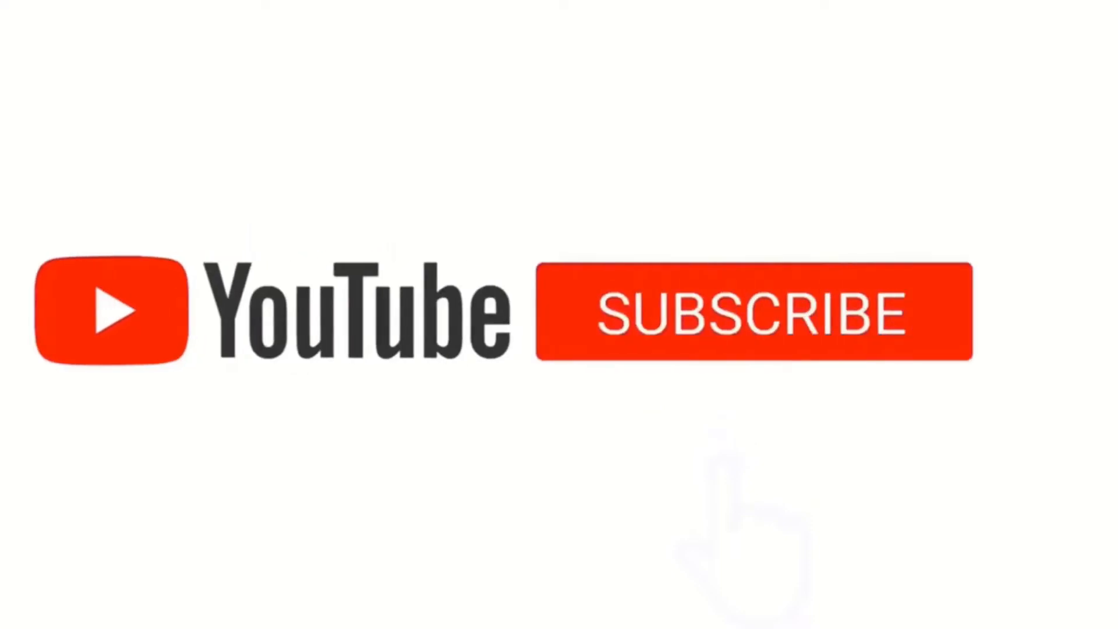
left_click(753, 313)
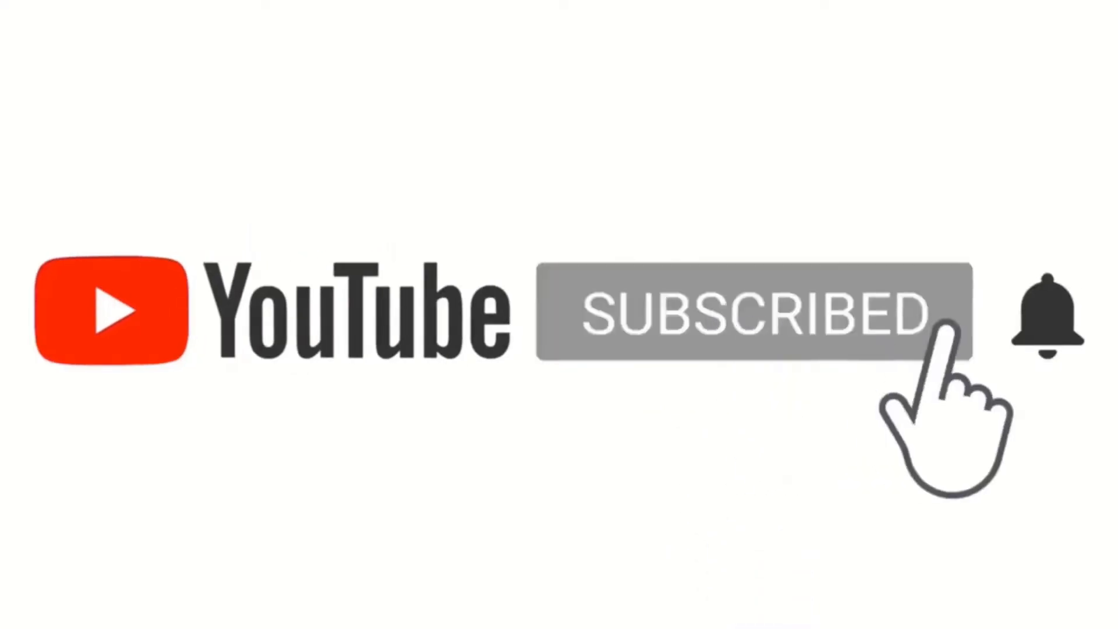